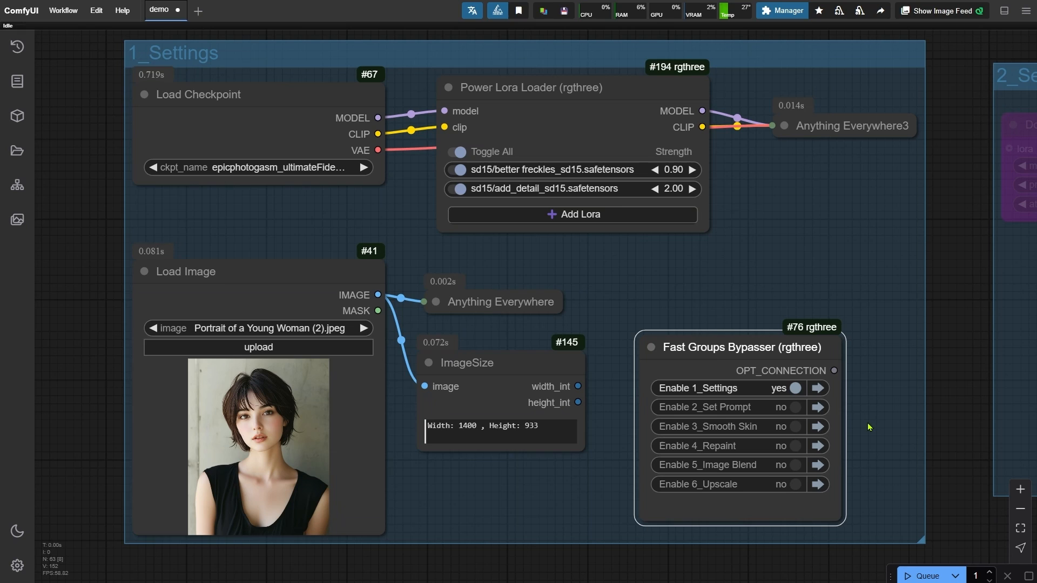
# Enable the 2_Set Prompt group in Fast Groups Bypasser
pyautogui.click(927, 576)
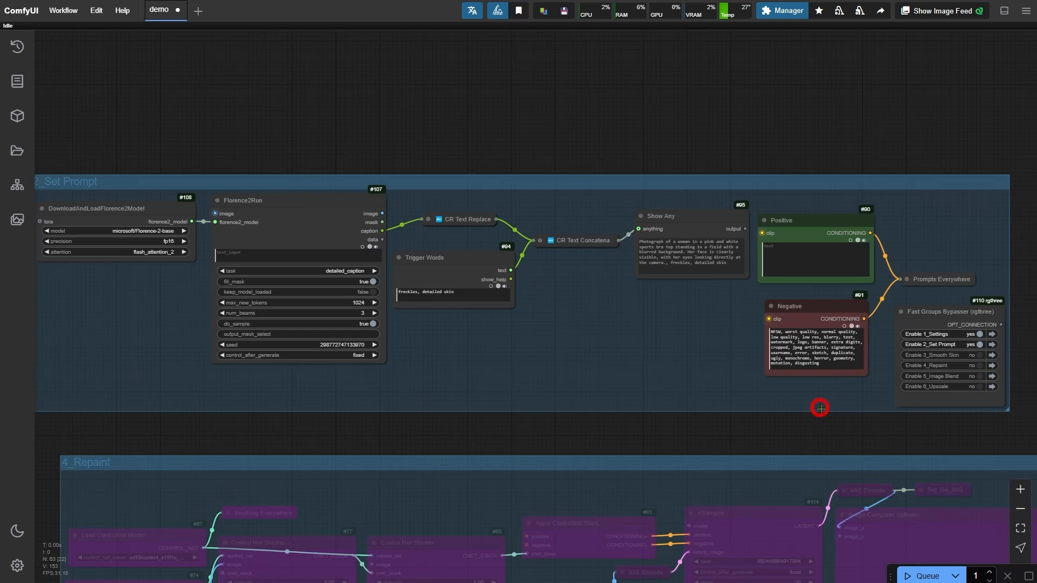
pyautogui.moveTo(516, 438)
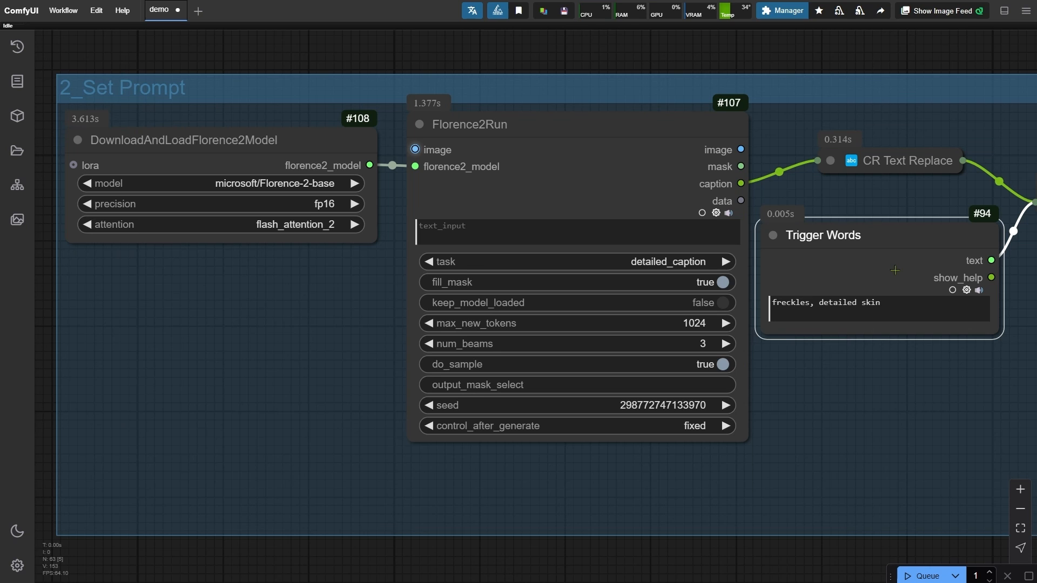
pyautogui.moveTo(965, 397)
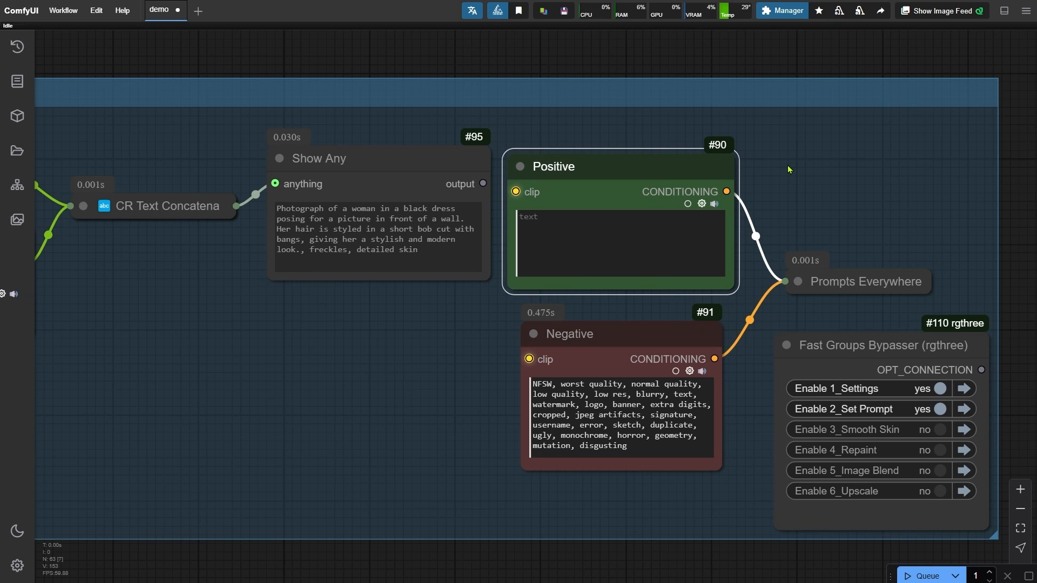
# Copy the generated caption into the Positive prompt and reword it with (freckles:1.2), detailed skin
pyautogui.tripleClick(377, 229)
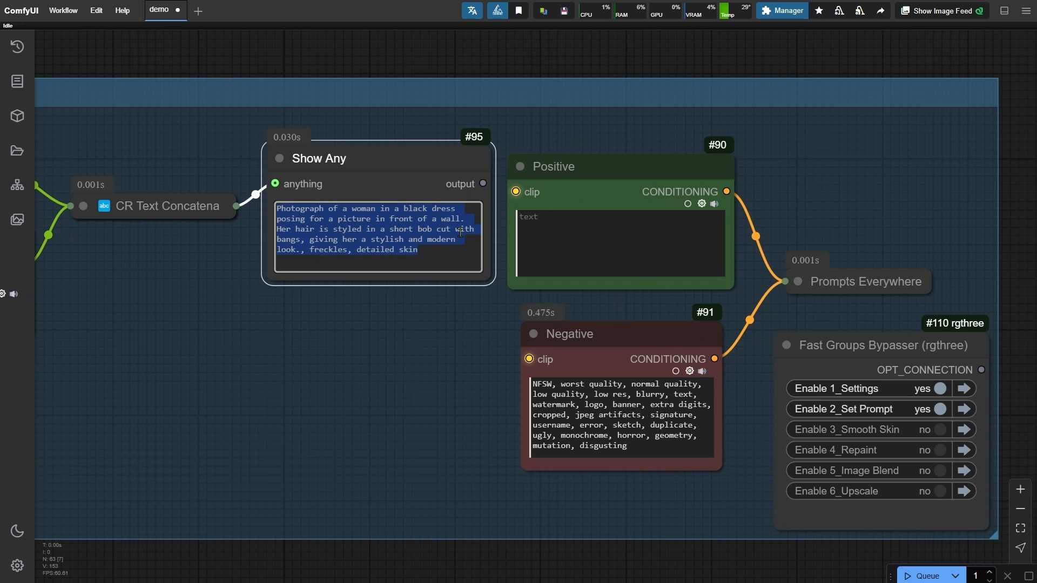
pyautogui.click(618, 245)
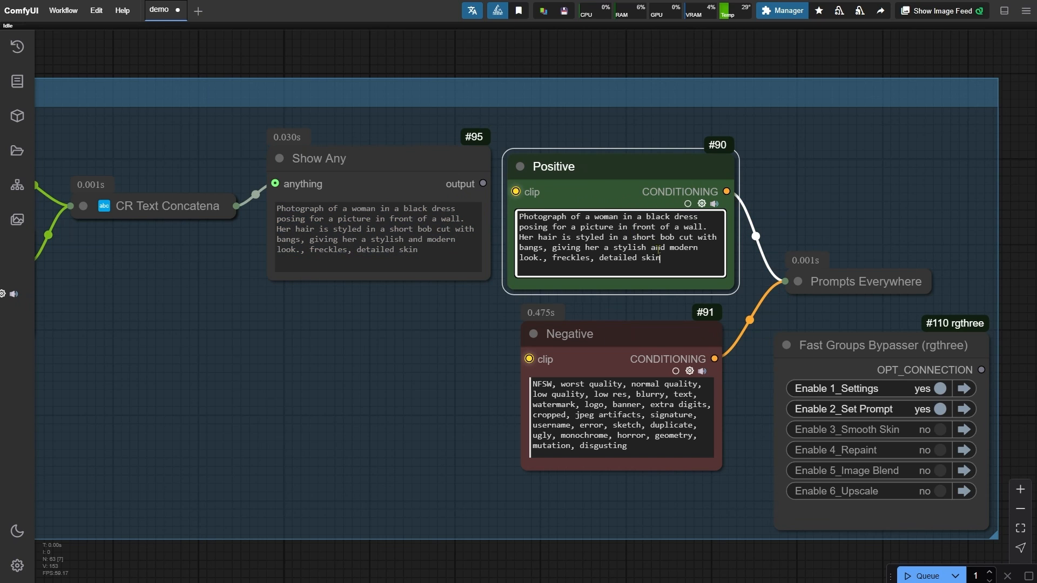
pyautogui.doubleClick(571, 258)
pyautogui.write(', (freckles:1.2), detailed skin,')
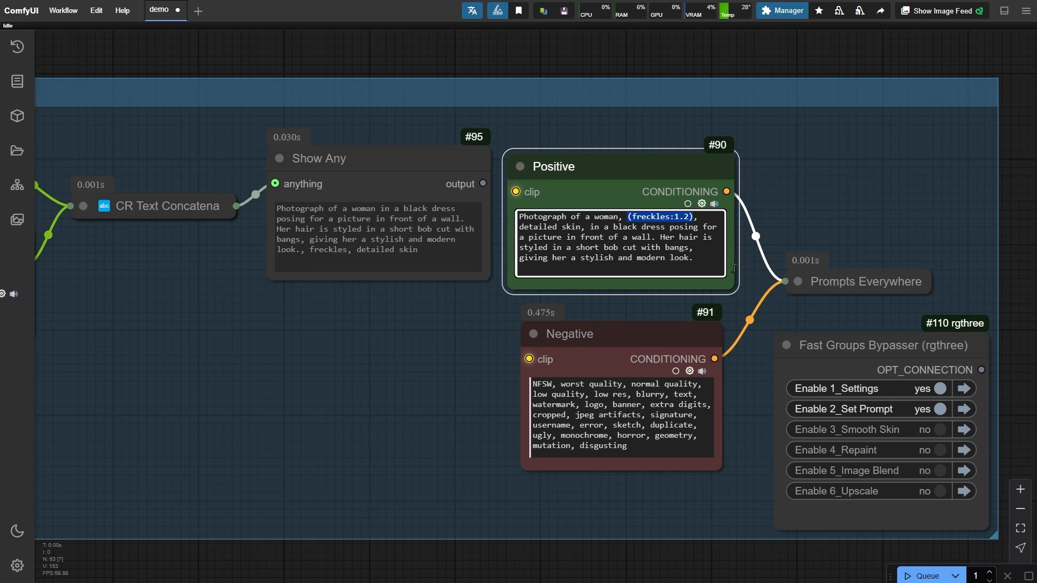
pyautogui.moveTo(756, 294)
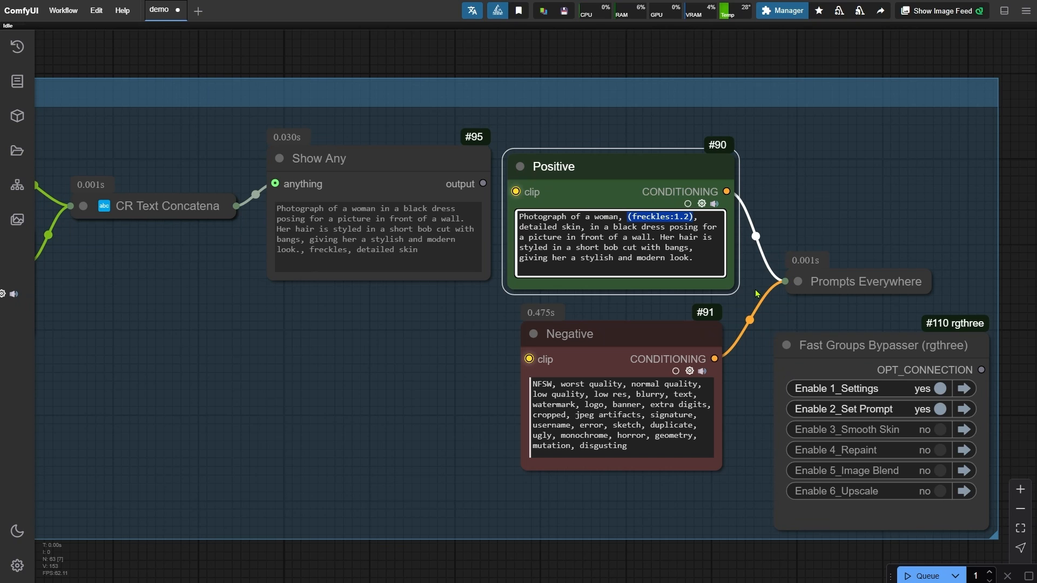
# Enable 4_Repaint, jump to it and set CR Image Input Switch to 2
pyautogui.click(934, 450)
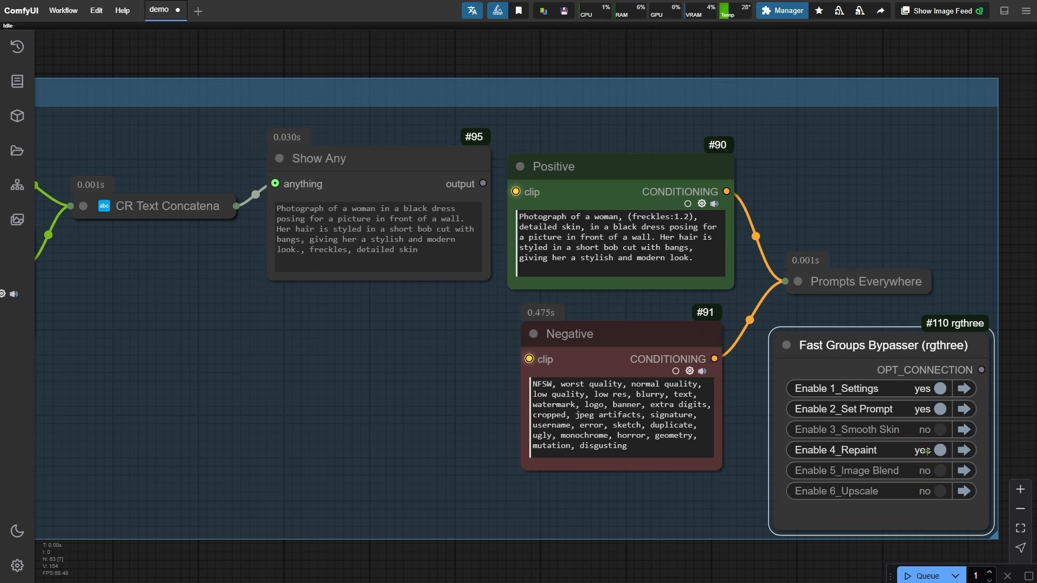
pyautogui.click(936, 451)
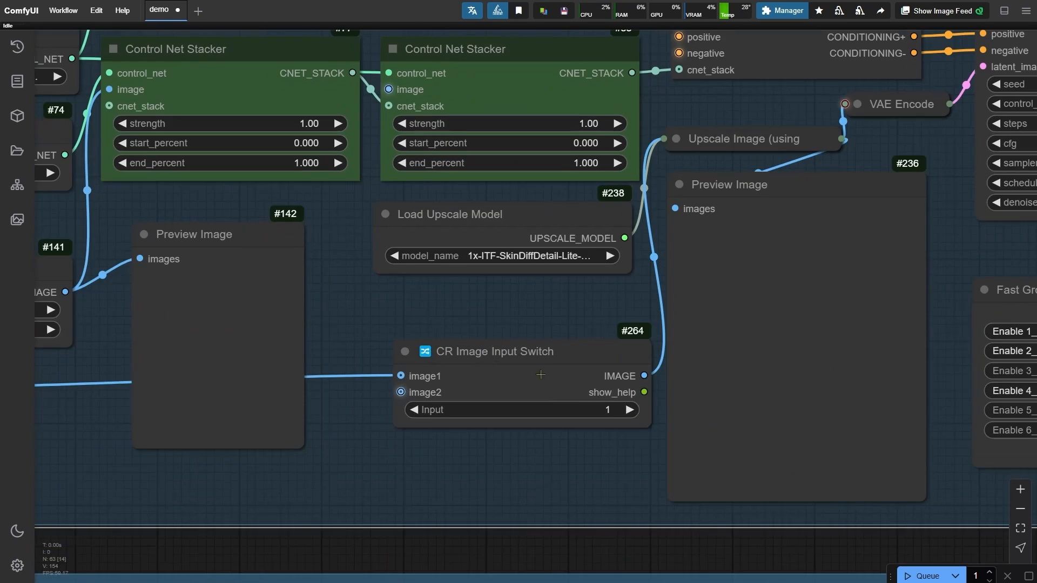
pyautogui.click(628, 410)
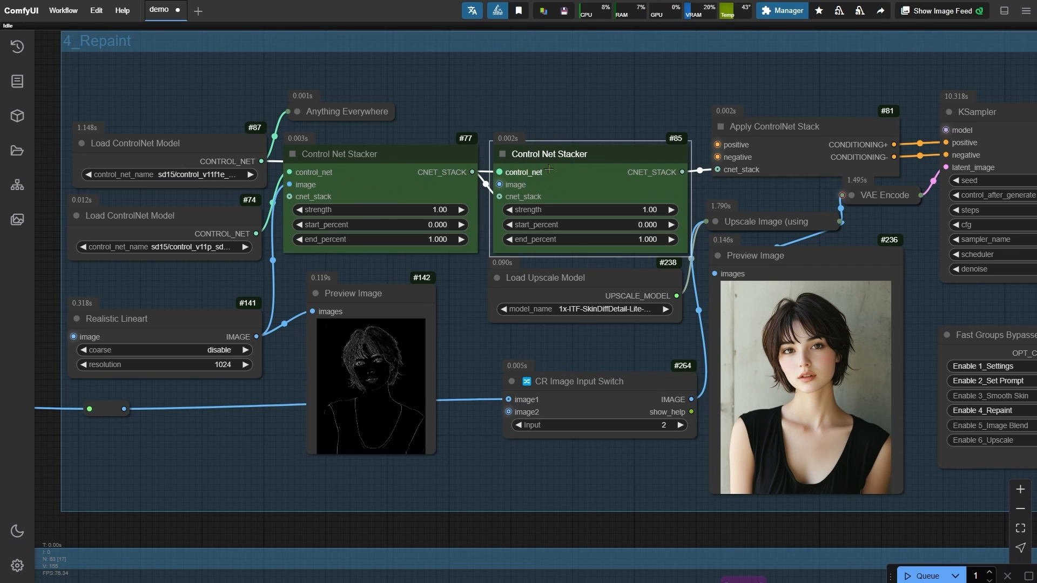
pyautogui.moveTo(581, 105)
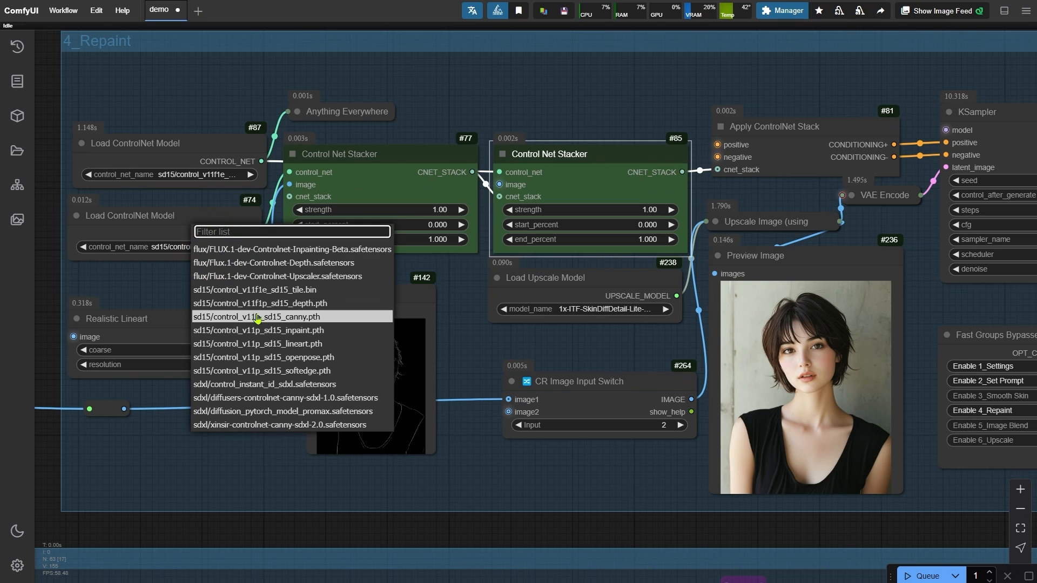
pyautogui.moveTo(159, 290)
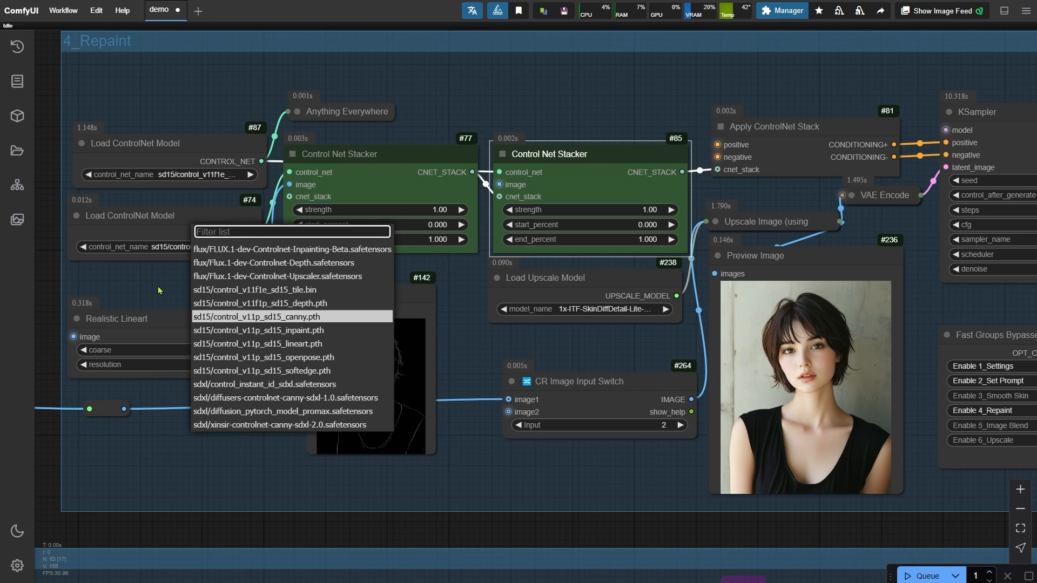
pyautogui.moveTo(169, 290)
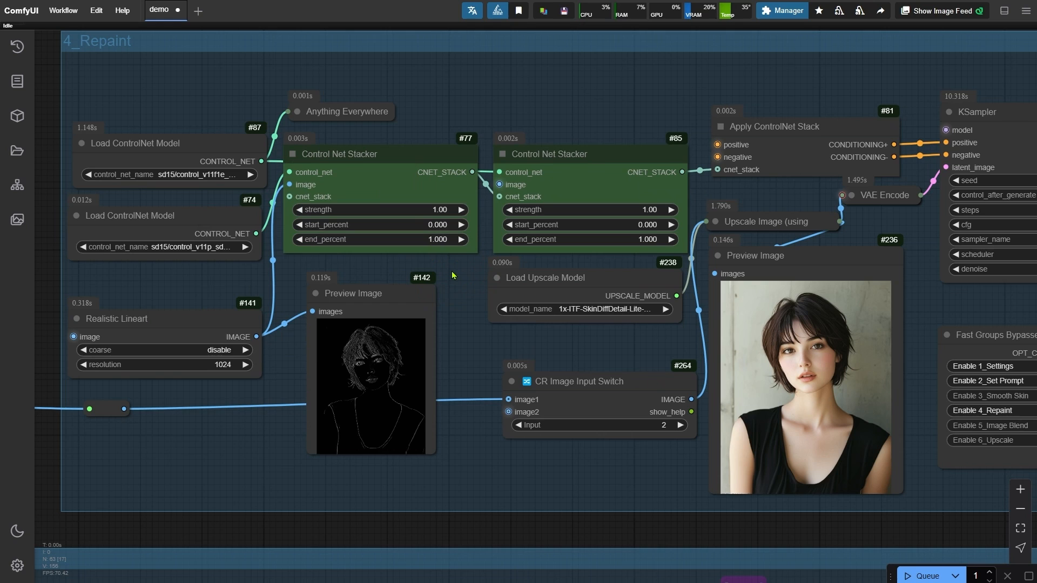
# Review the ControlNet model choice, then view the KSampler and Image Comparer result
pyautogui.click(924, 574)
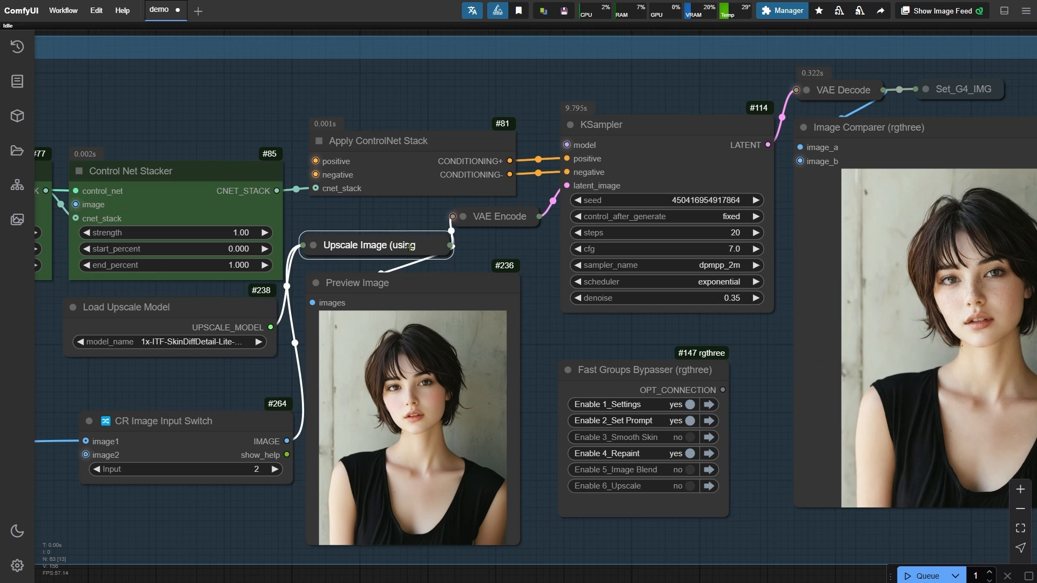
# Bypass and re-enable the Upscale Image node so the repaint reruns
pyautogui.click(375, 245)
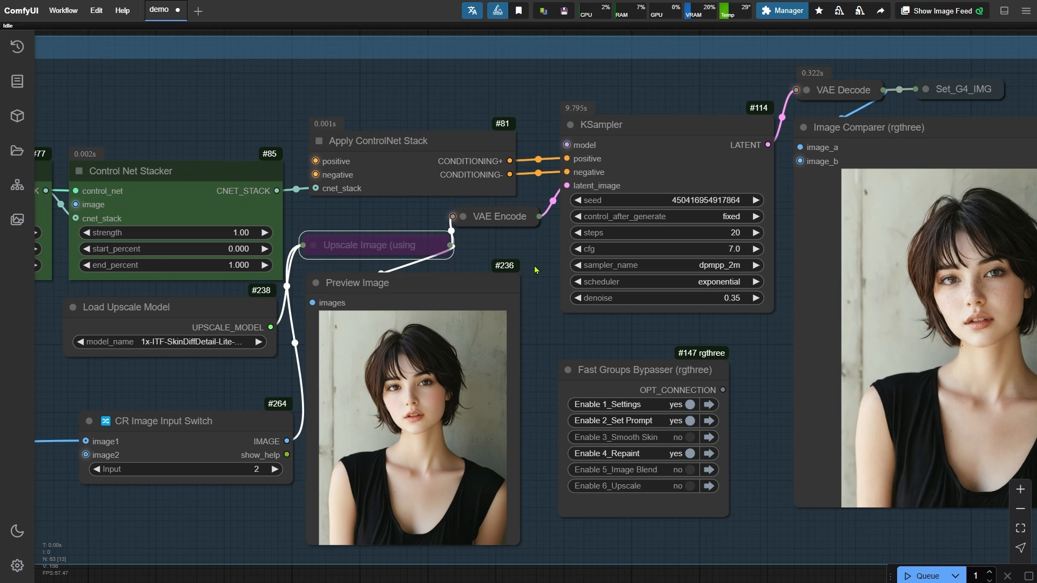
pyautogui.click(931, 576)
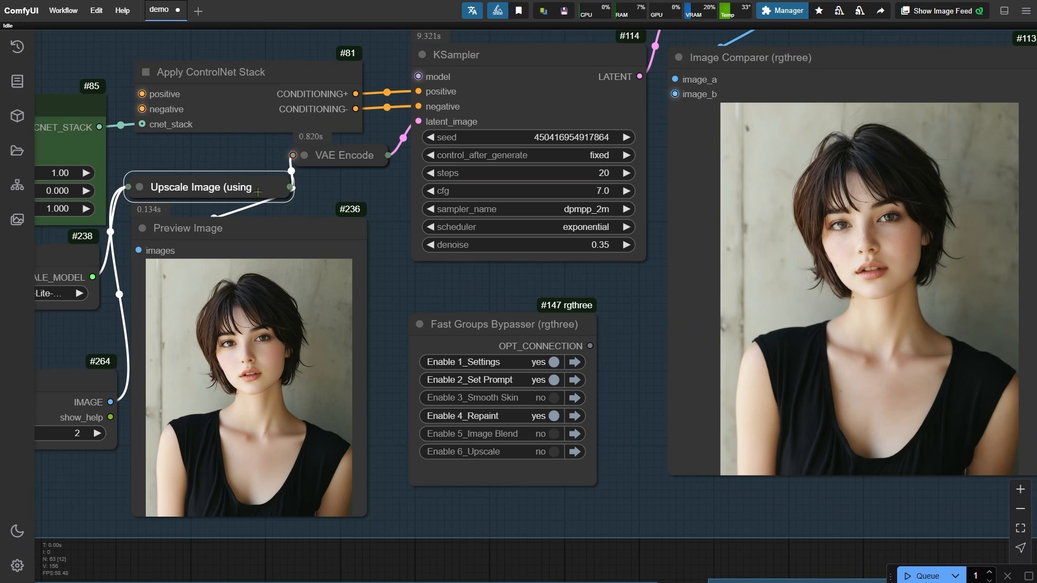
# Zoom out and pan to view the whole 4_Repaint group with its comparison
pyautogui.click(923, 576)
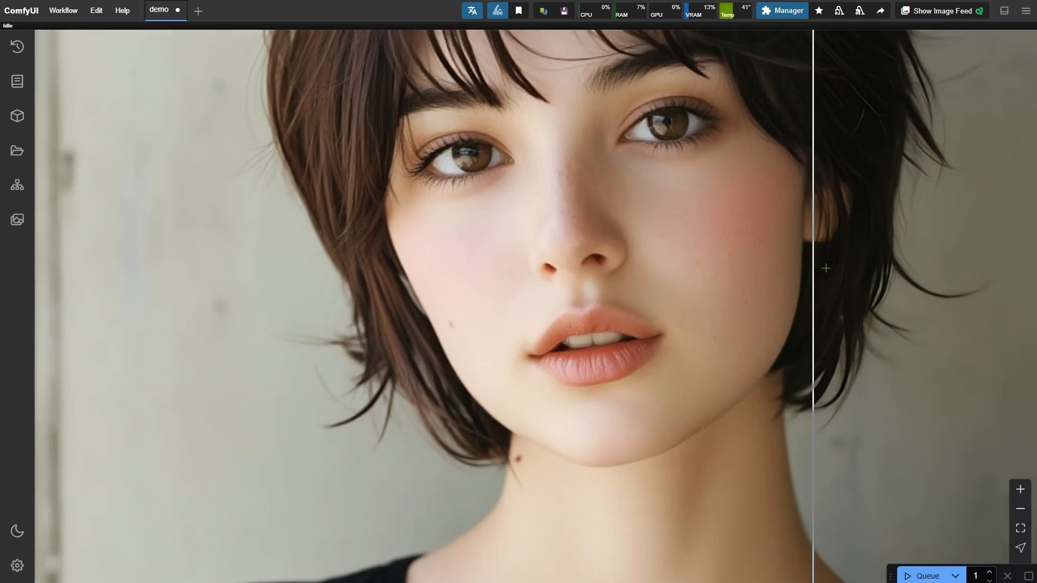
pyautogui.scroll(3)
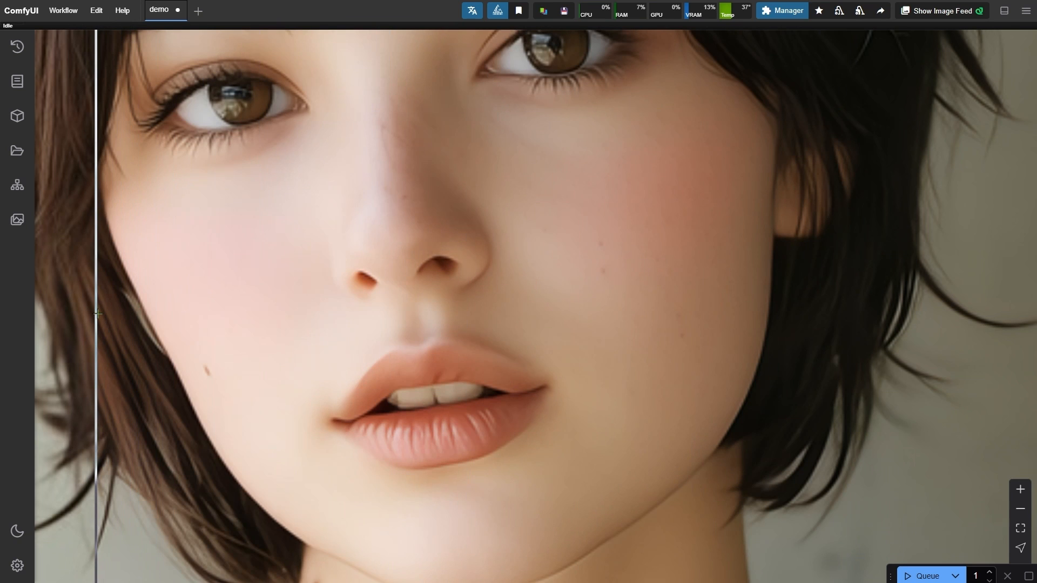
pyautogui.scroll(-3)
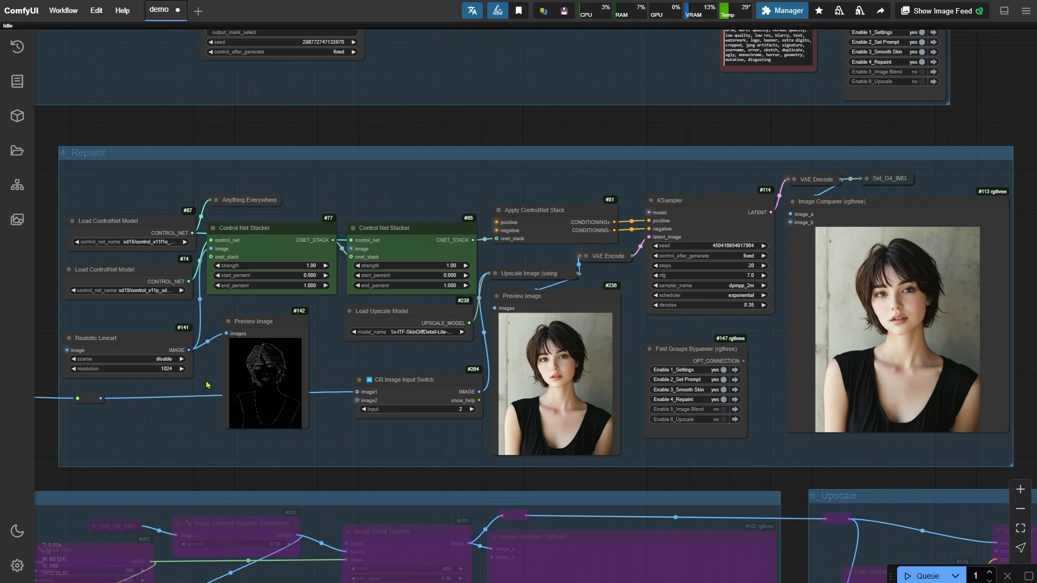
# Inspect the freckles up close, then pan to PersonMaskUltra V2 and Preview Bridge
pyautogui.click(359, 408)
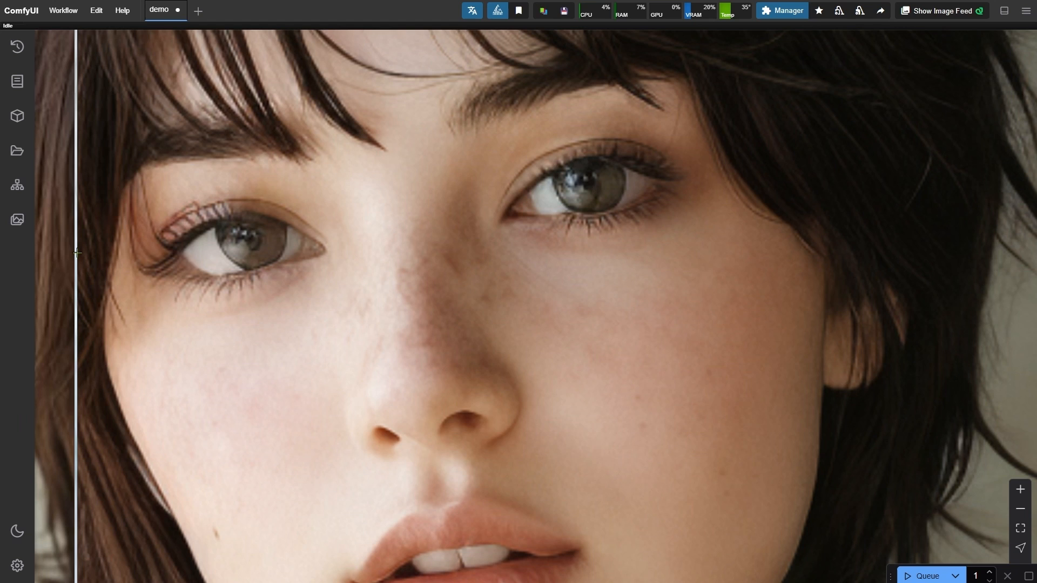
pyautogui.moveTo(77, 253); pyautogui.dragTo(144, 253)
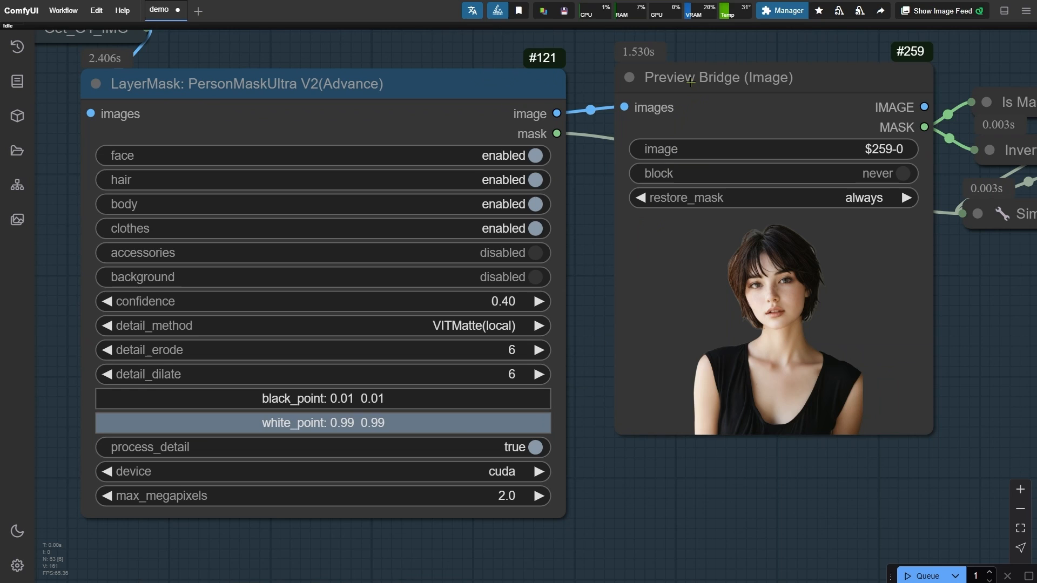
# Toggle face and hair off and back on in PersonMaskUltra, leaving both enabled
pyautogui.click(717, 77)
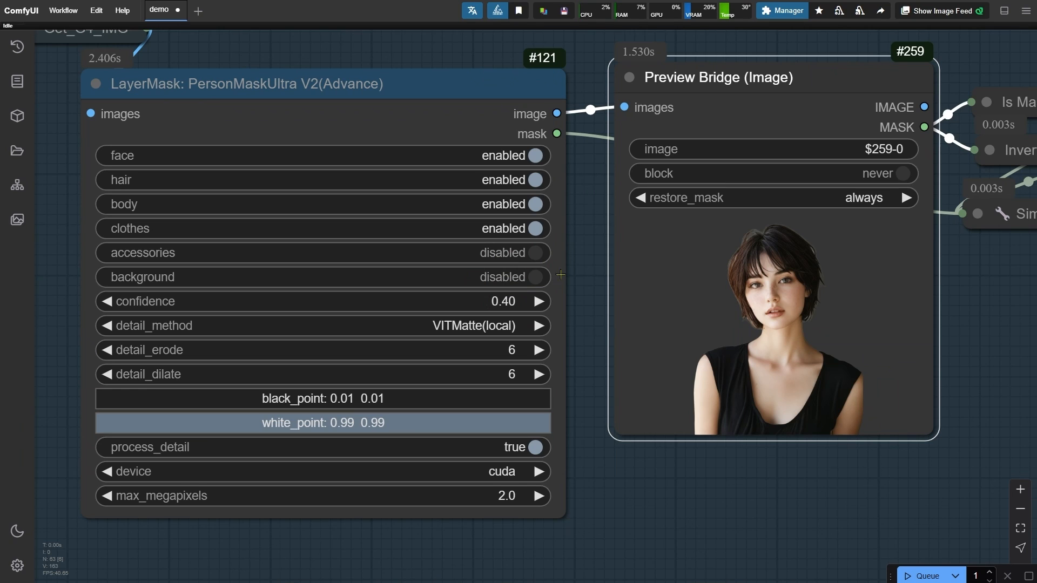
pyautogui.click(536, 156)
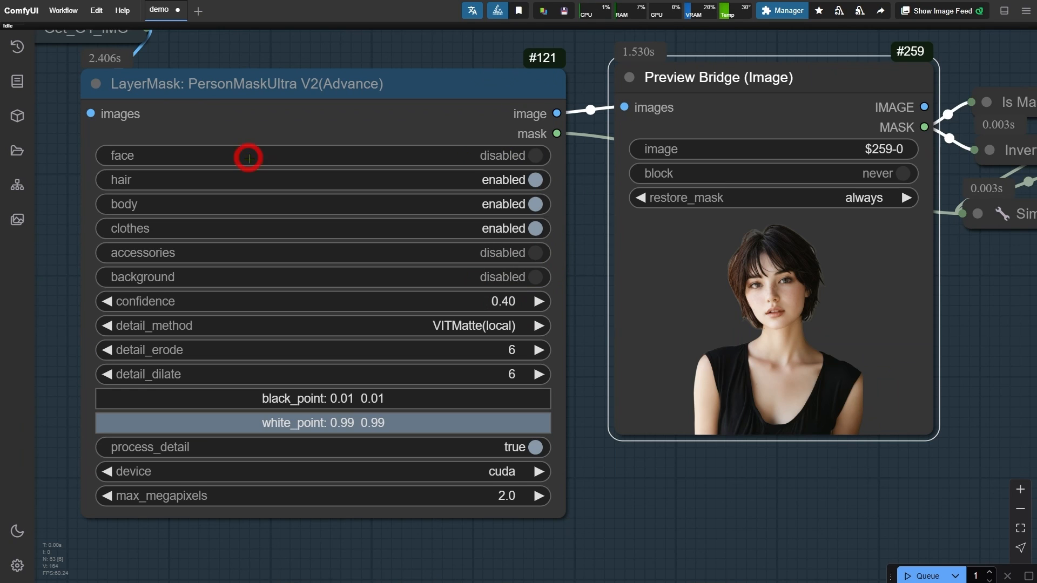
pyautogui.click(535, 156)
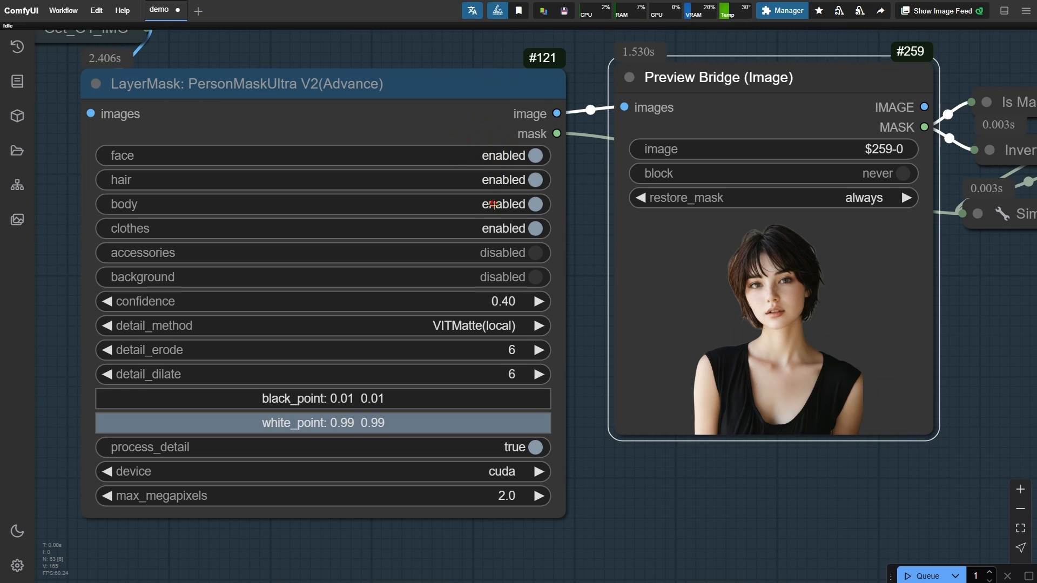
pyautogui.click(536, 180)
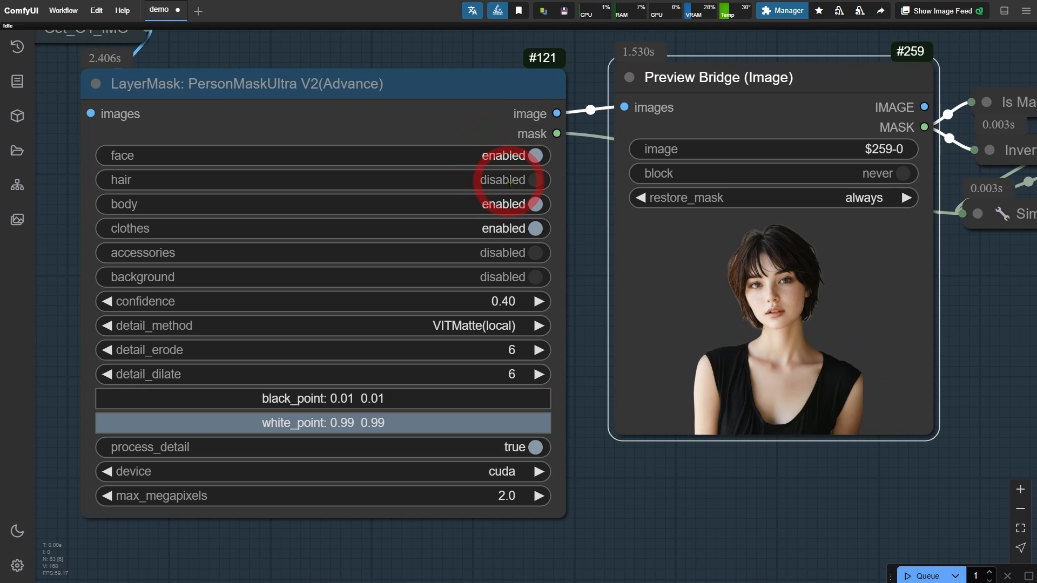
pyautogui.click(536, 179)
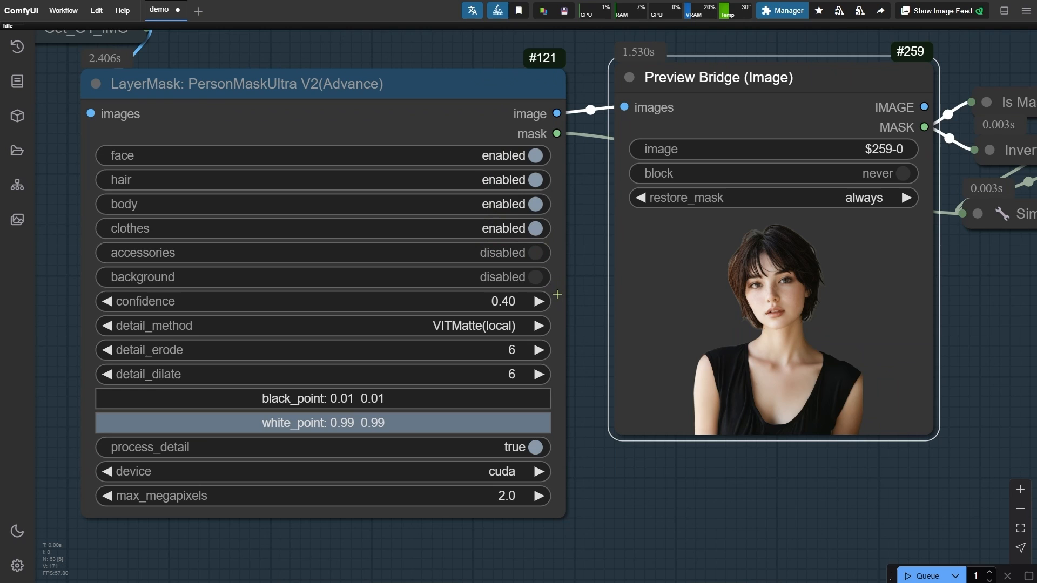
pyautogui.moveTo(498, 535)
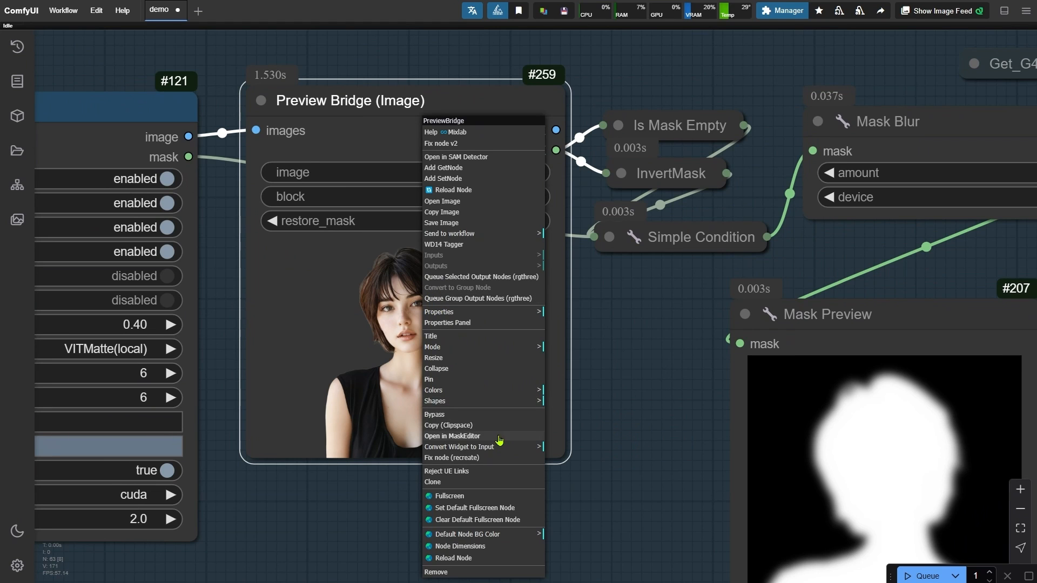
# Brush both eyes out in the MaskEditor and save the mask
pyautogui.click(453, 436)
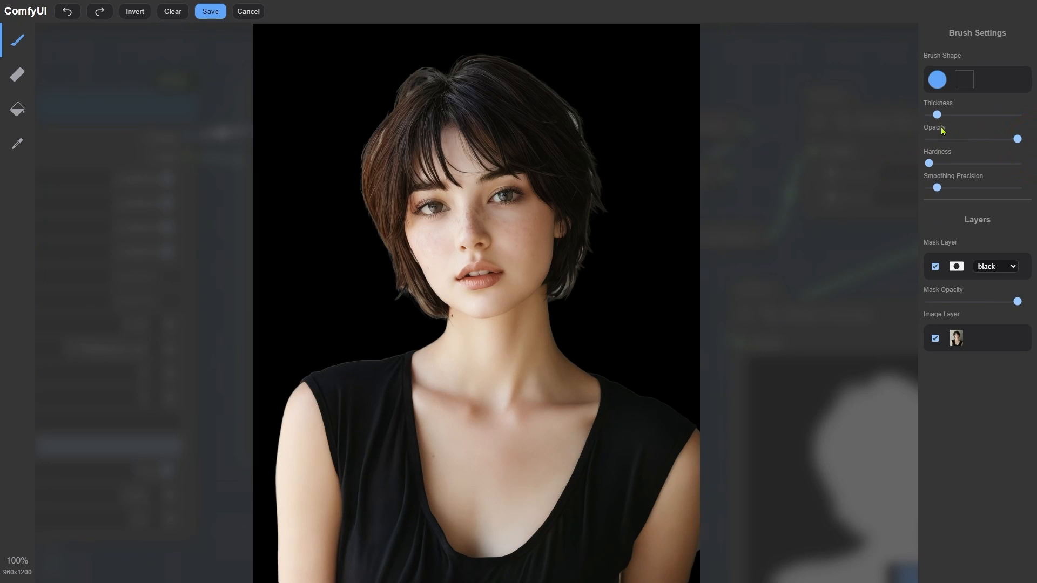
pyautogui.scroll(3)
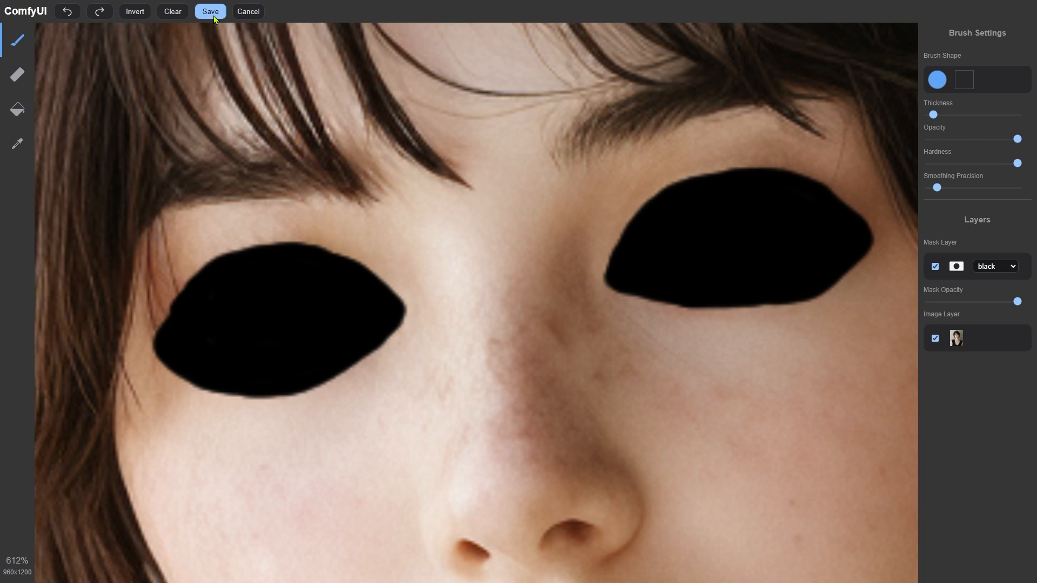
pyautogui.click(210, 10)
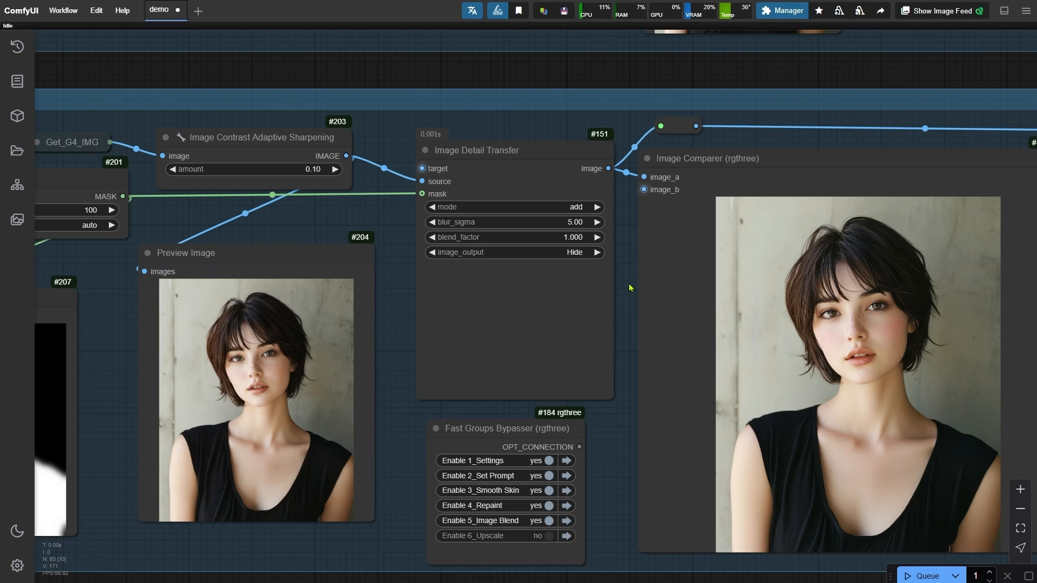
pyautogui.moveTo(251, 118)
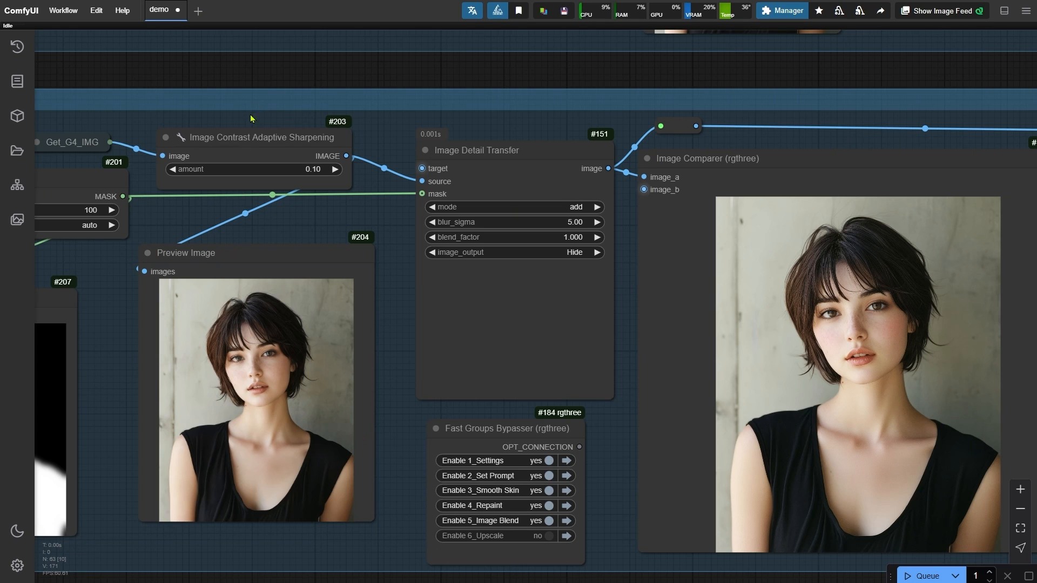
# Select Image Contrast Adaptive Sharpening and pan to Mask Preview and Image Detail Transfer
pyautogui.click(251, 137)
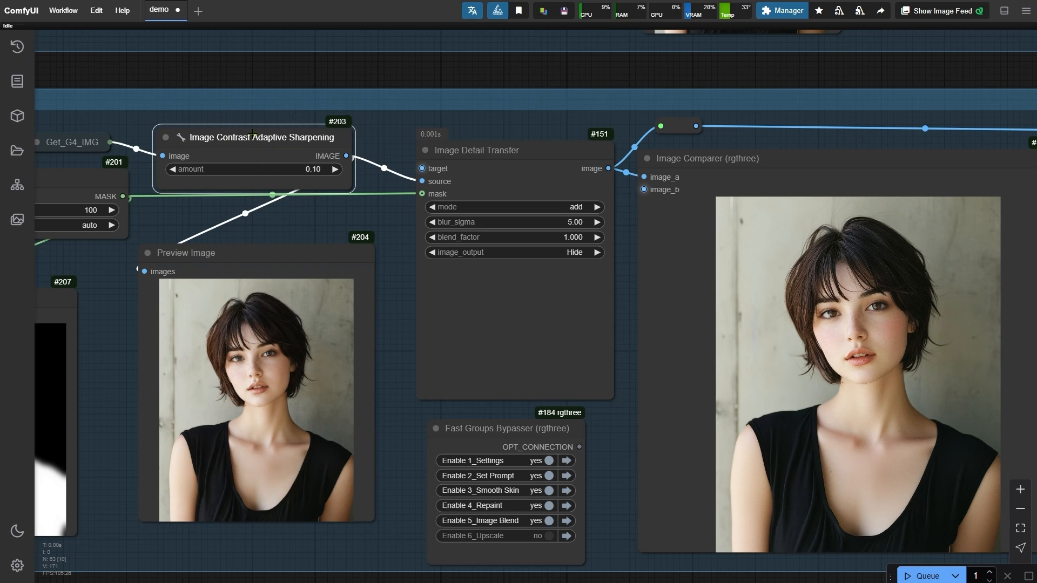
pyautogui.moveTo(440, 182)
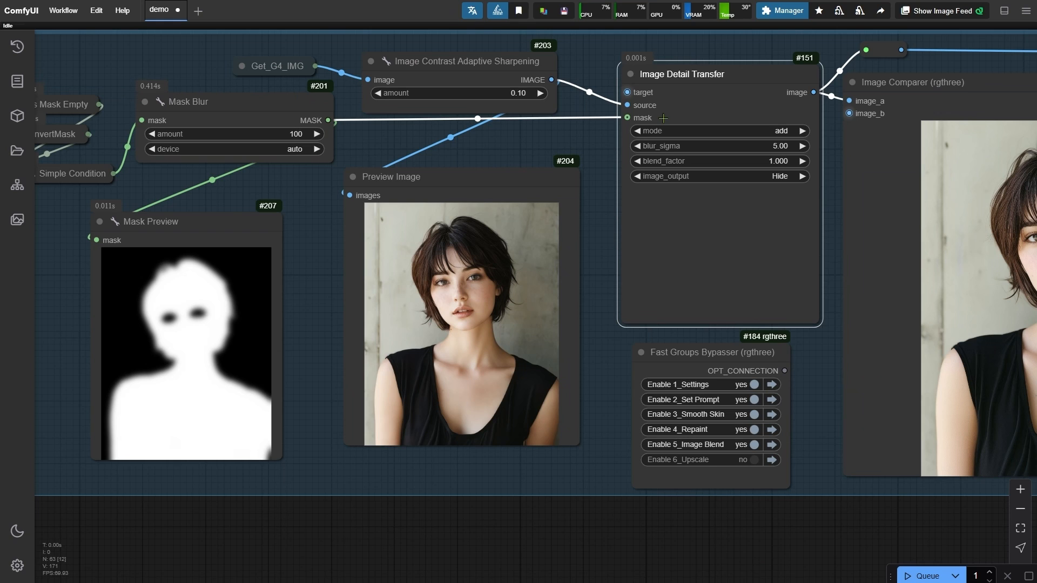
pyautogui.moveTo(257, 98)
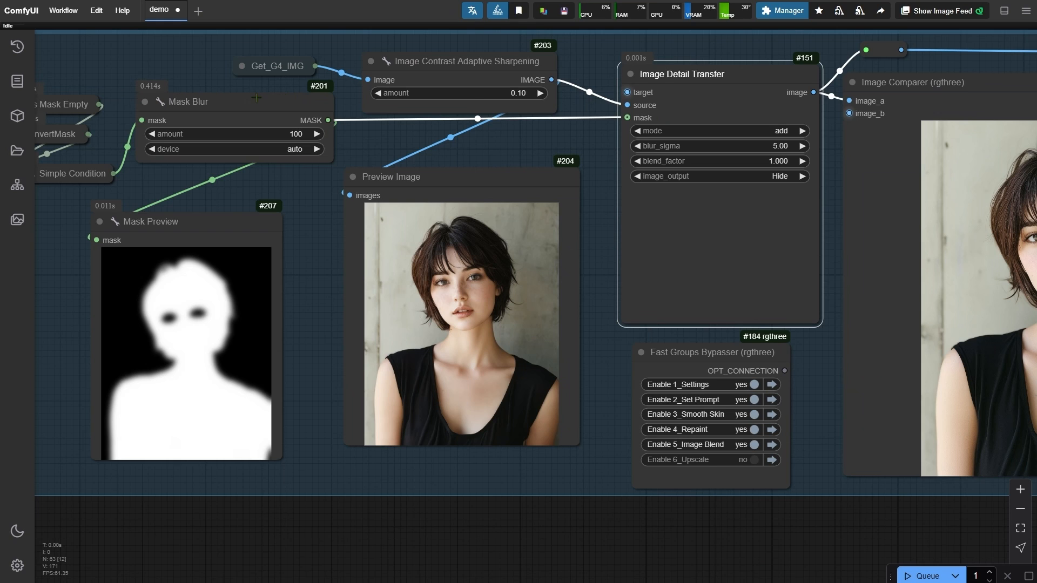